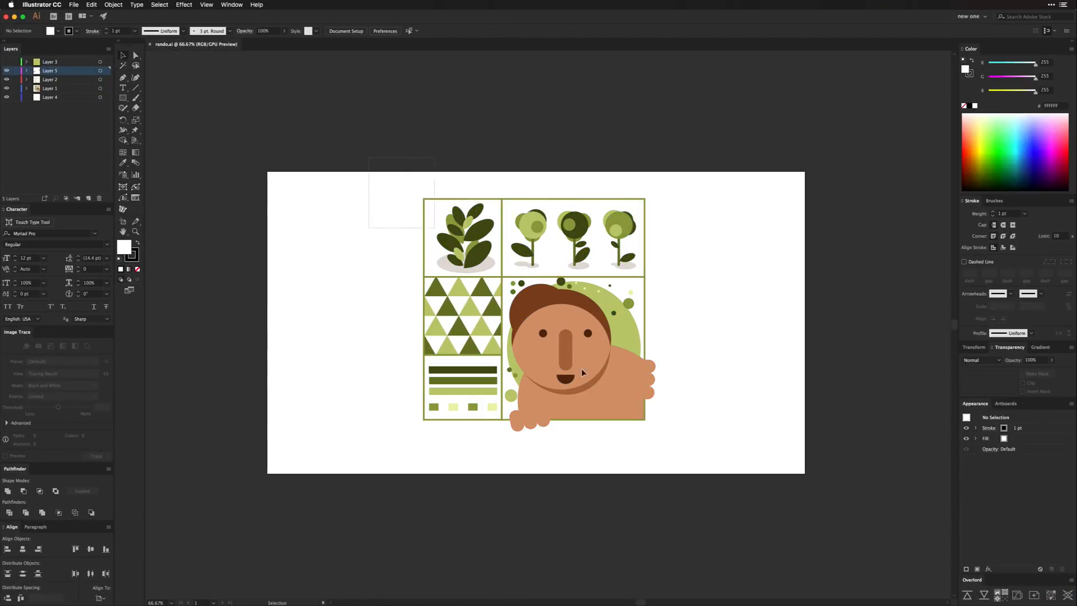
- Select the artwork and cancel the File Import dialog without importing anything
key(cmd+a)
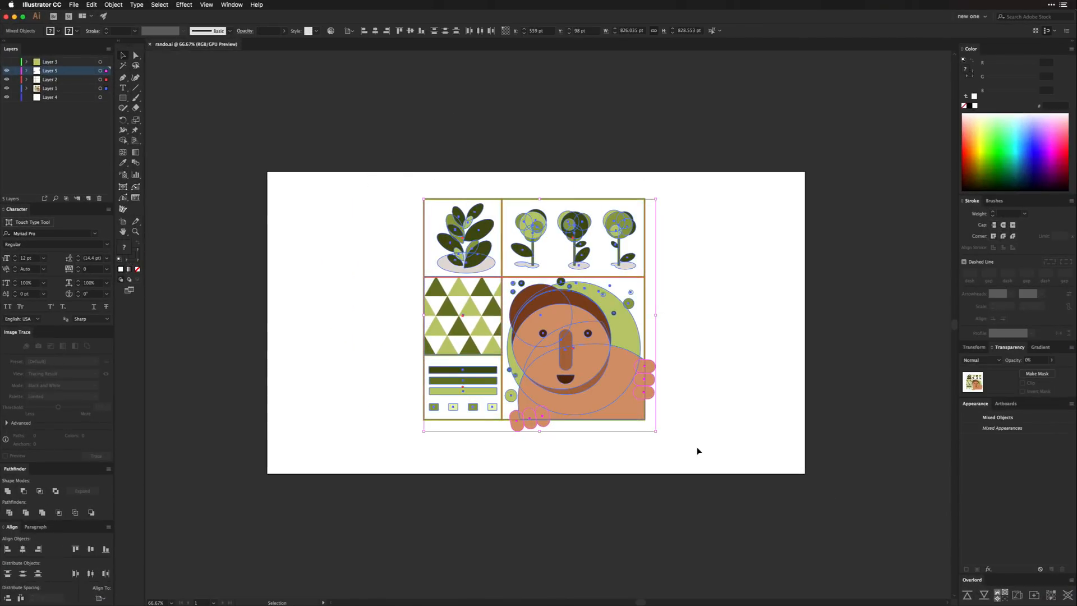
click(699, 451)
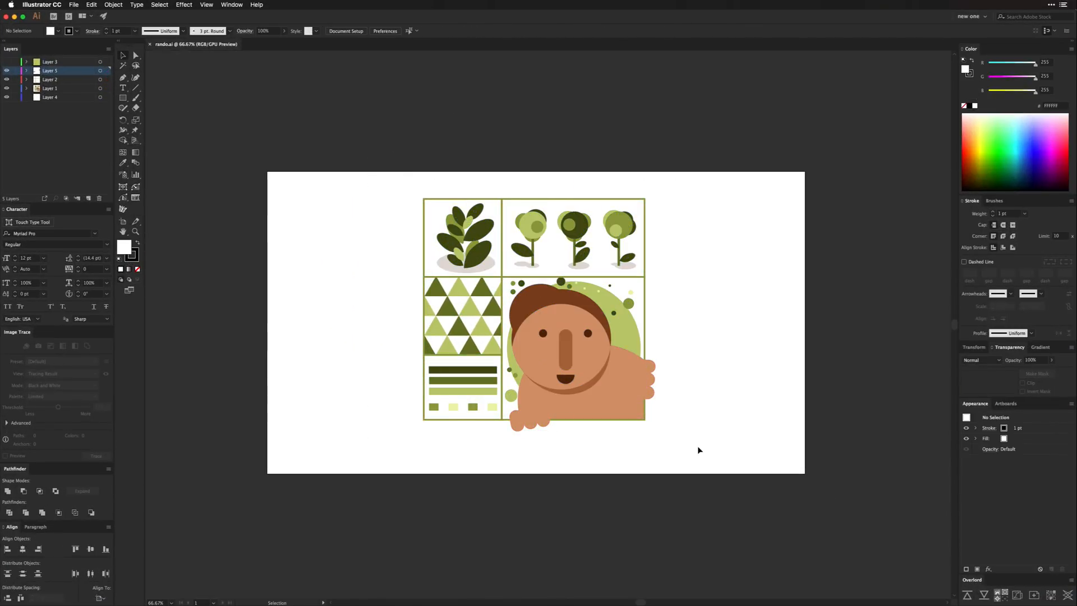
key(cmd+a)
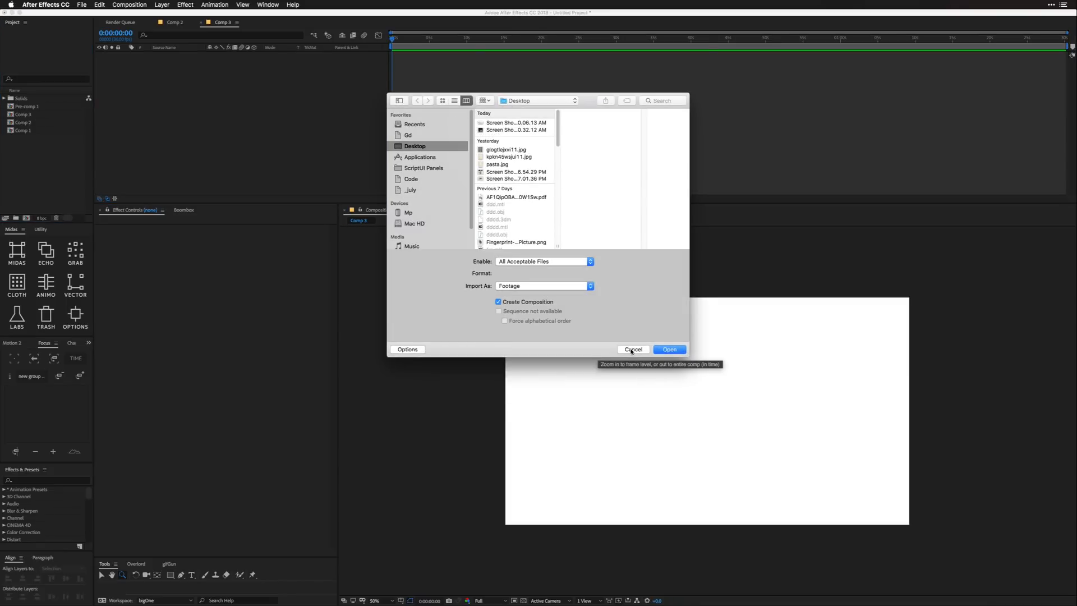
click(633, 349)
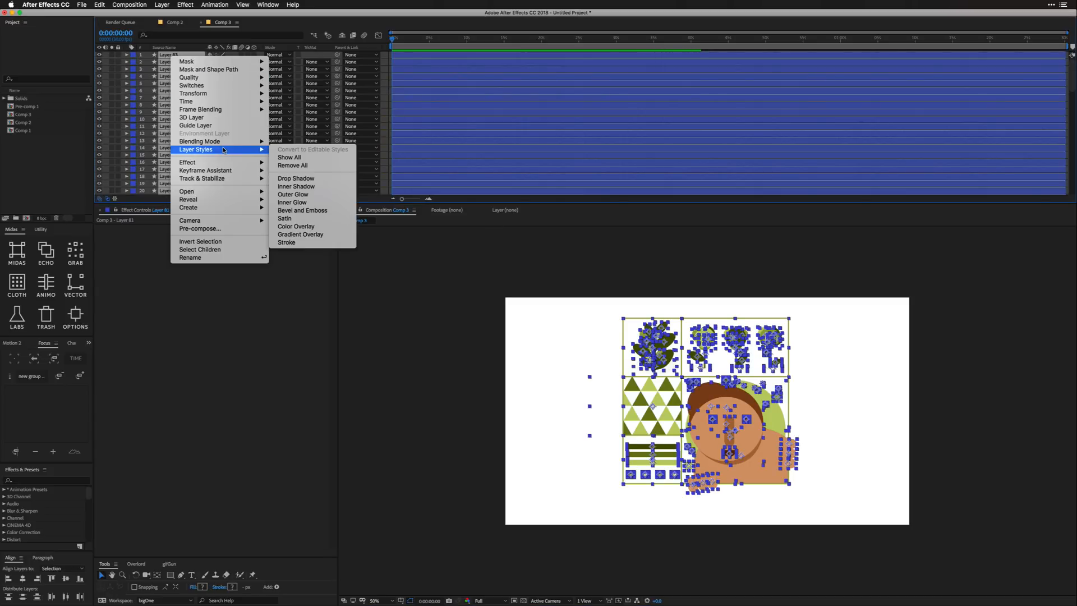
mouse_move(293, 194)
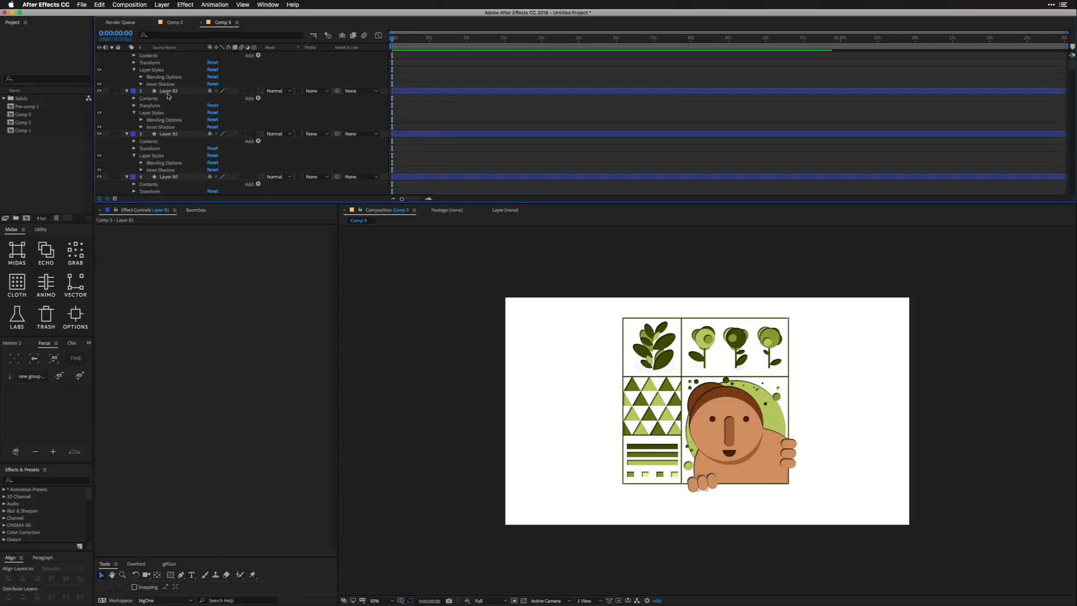
- Expand a layer's Inner Shadow settings, search properties for 'angl', then collapse them
click(141, 91)
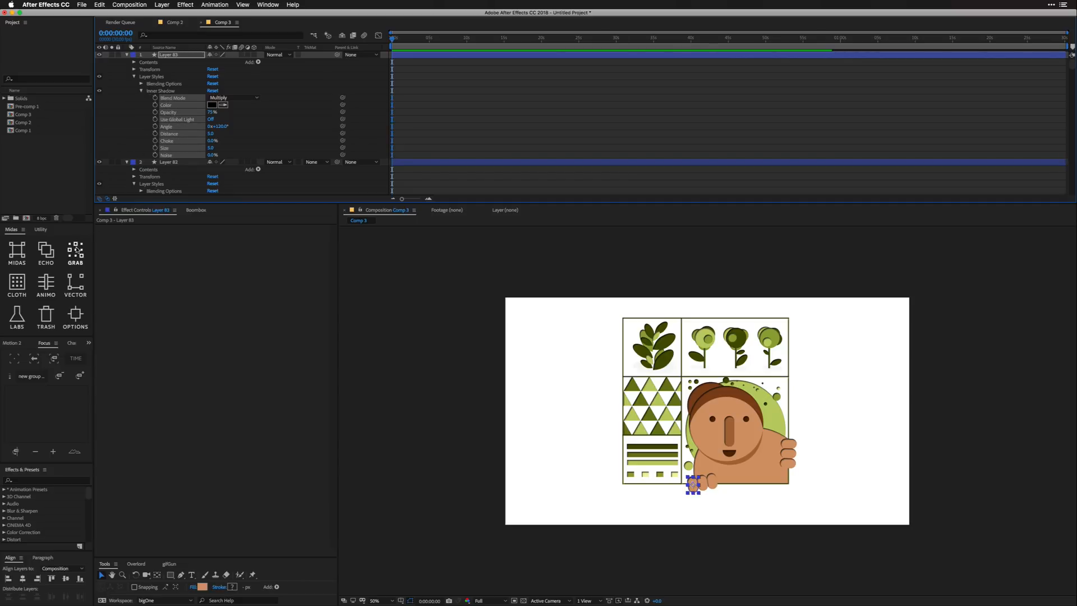
click(192, 35)
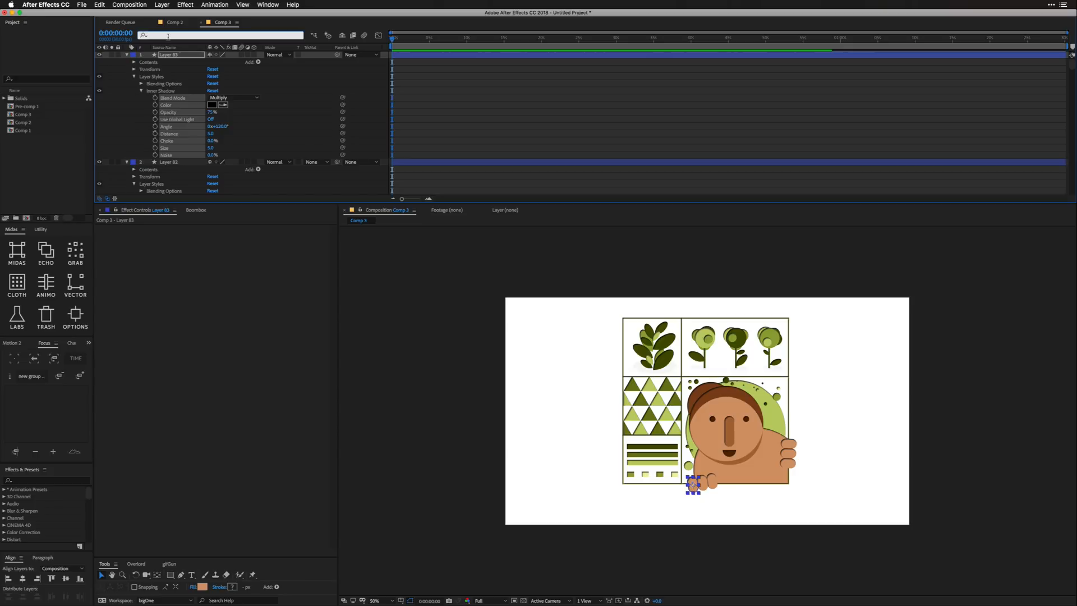
text(angl)
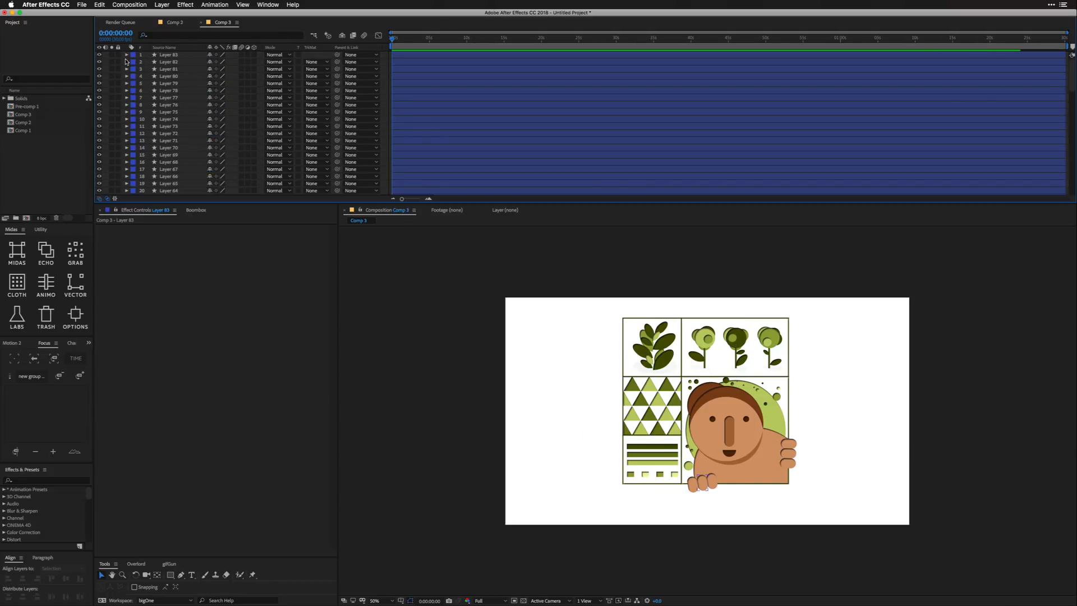
click(126, 54)
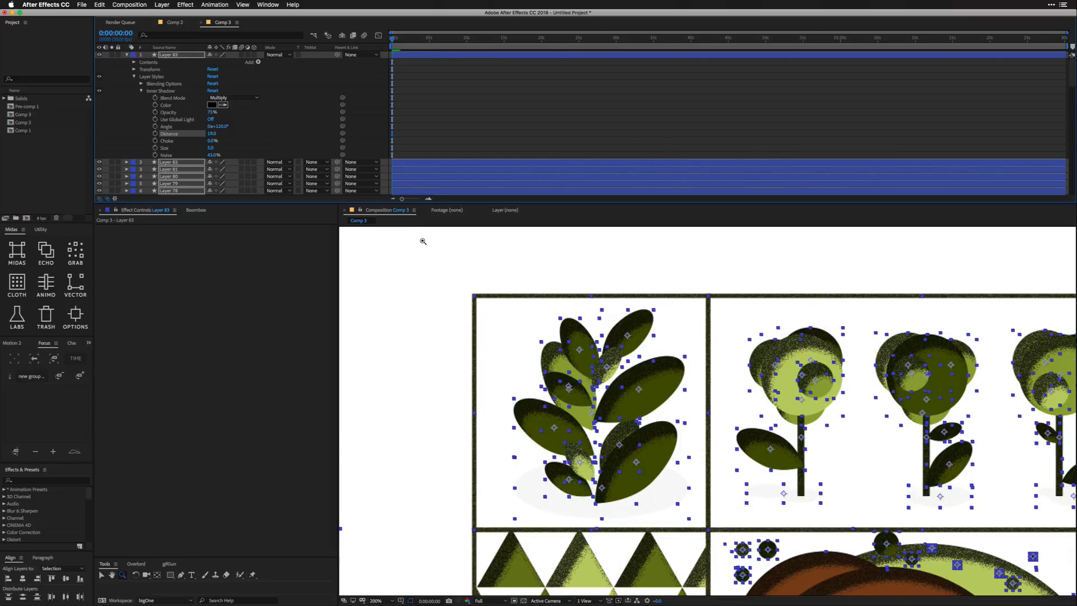
- Lower the inner shadow opacity, return its blend mode to Normal, and choose a red colour
drag(212, 113, 200, 112)
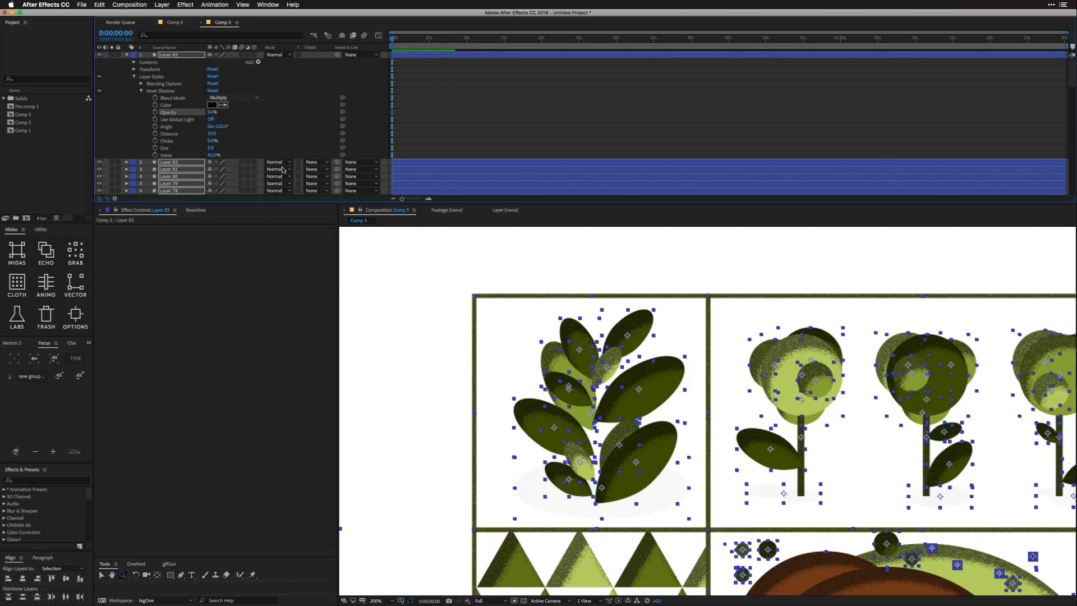
click(233, 97)
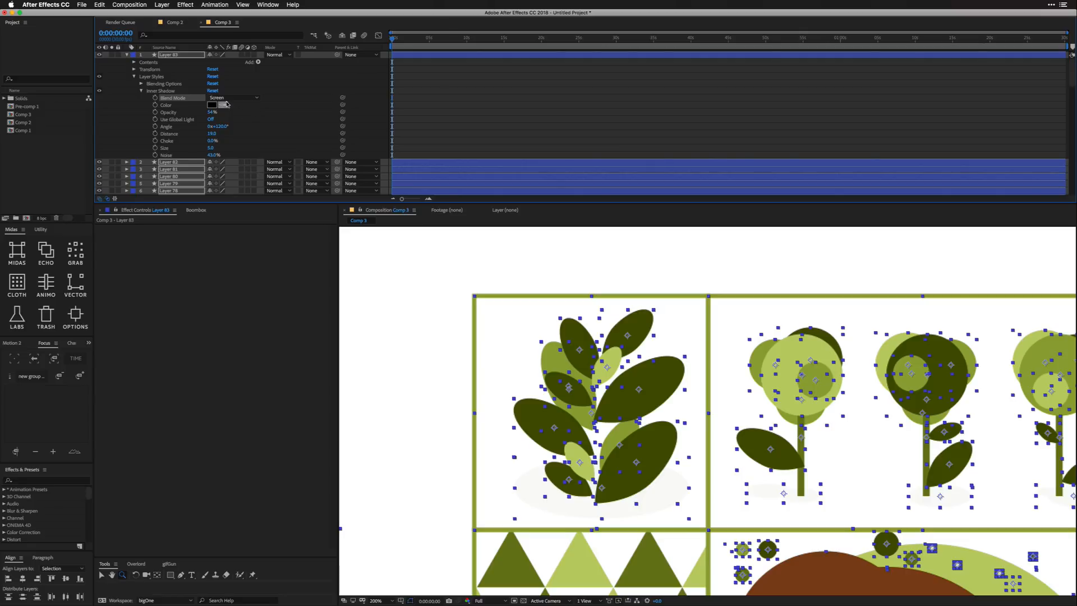
click(232, 98)
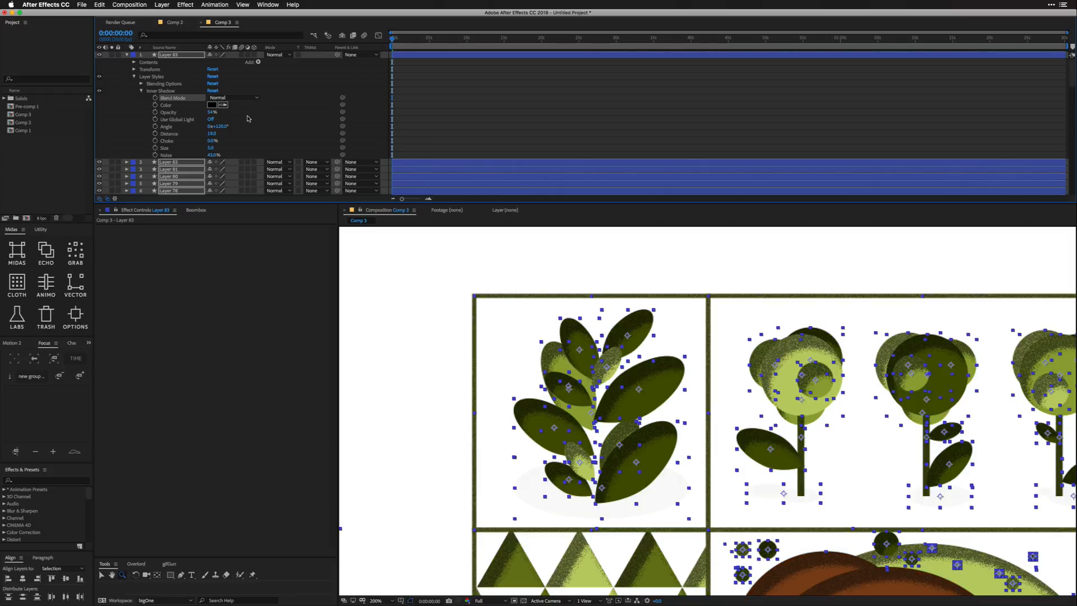
drag(213, 112, 206, 112)
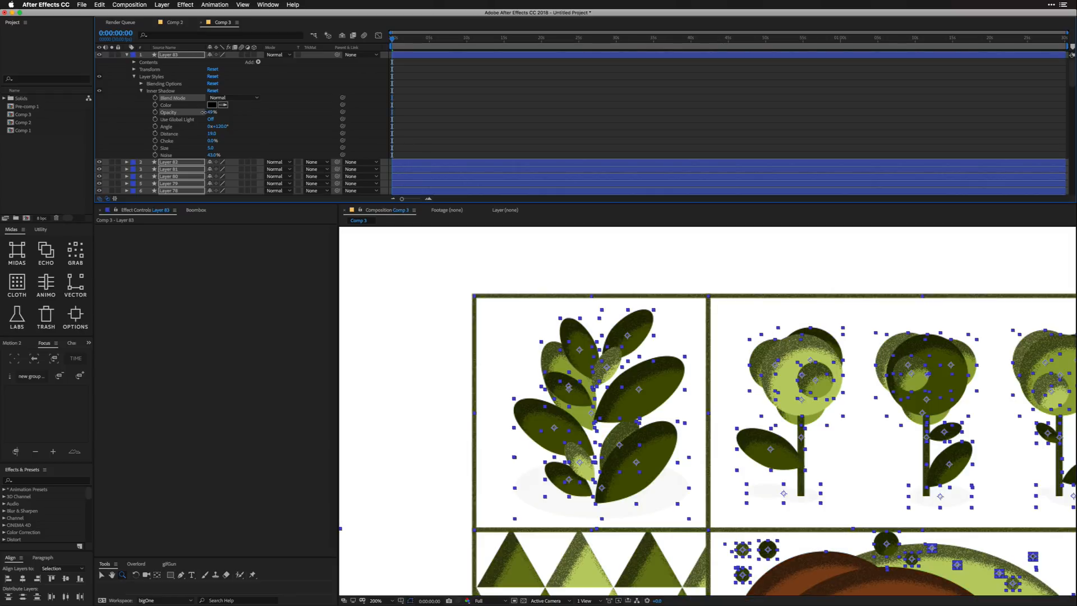
click(214, 112)
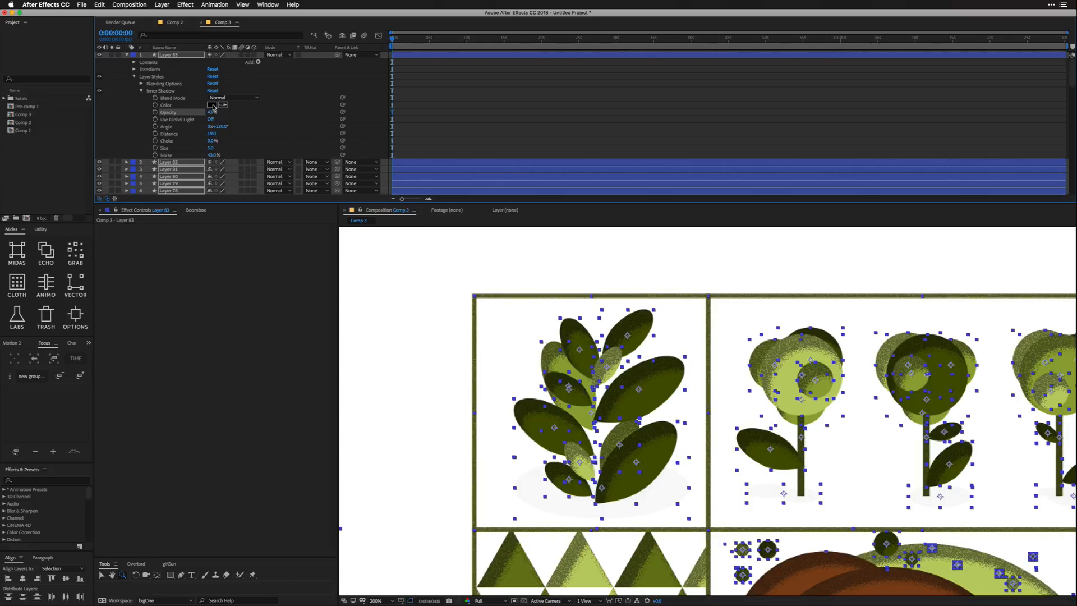
click(218, 105)
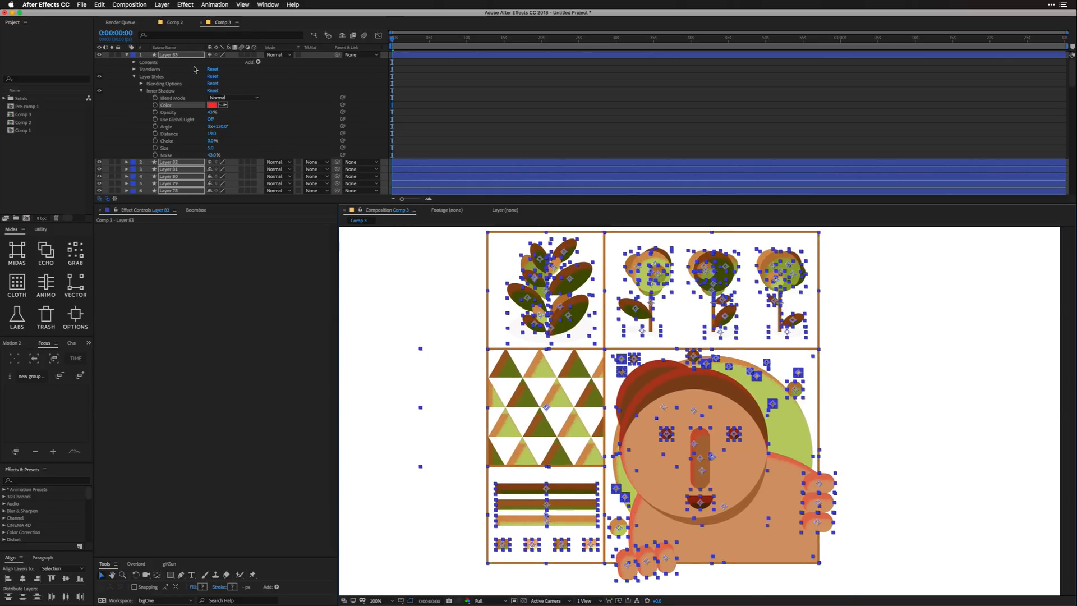
double_click(170, 54)
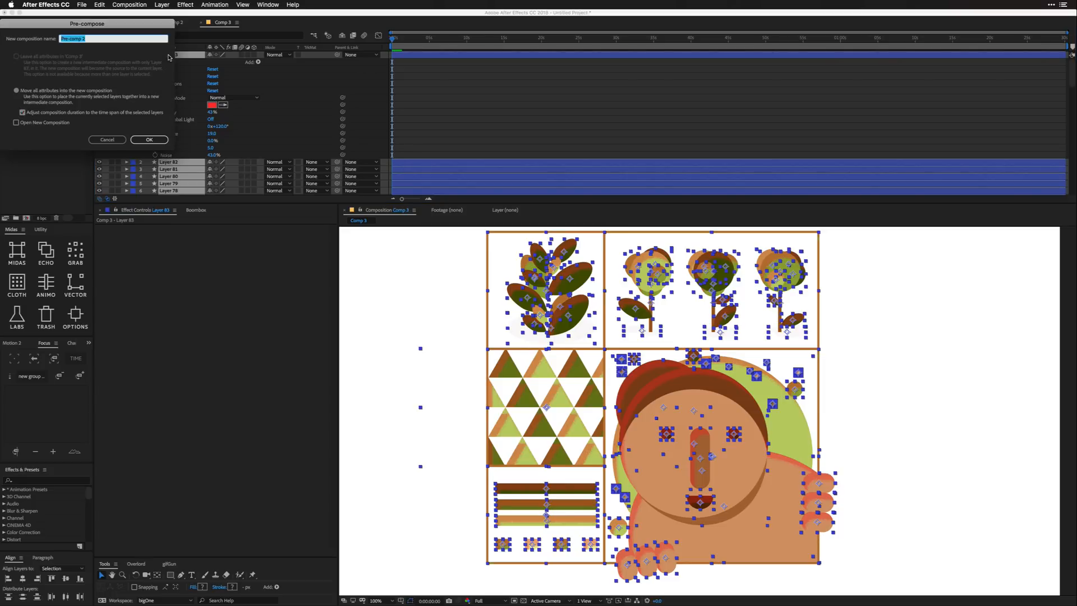
- Confirm Pre-compose, keeping the default name Pre-comp 2
click(149, 140)
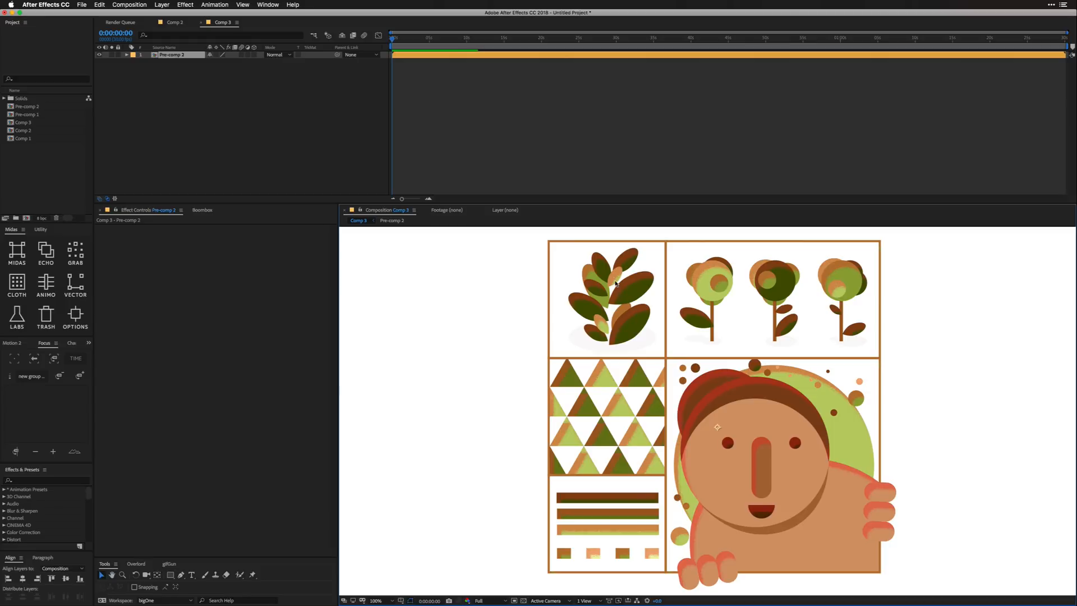
mouse_move(710, 410)
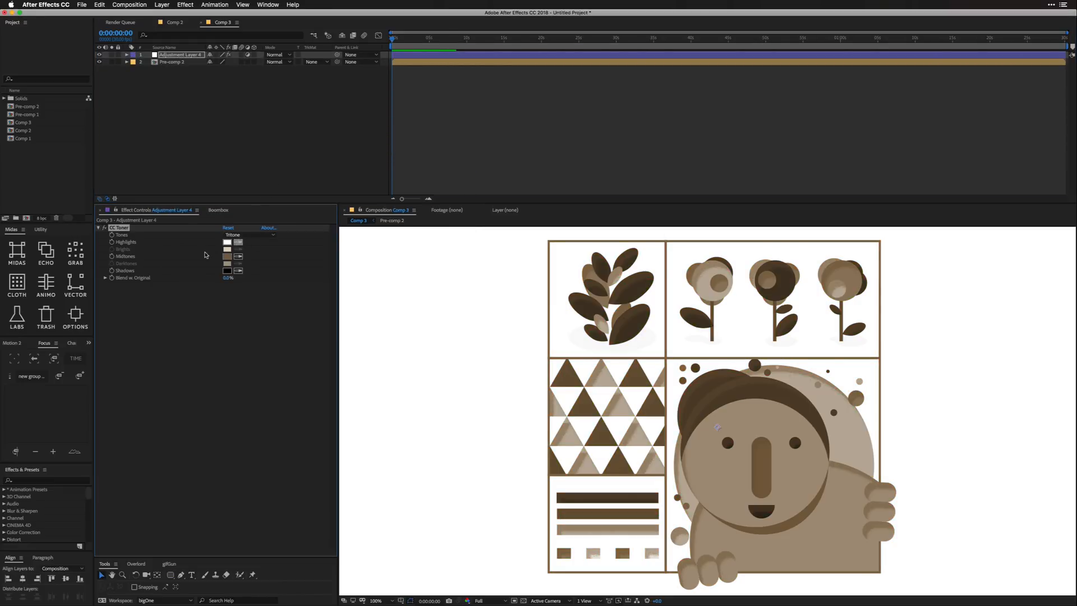
- Set CC Toner's highlights colour and a pink Shadows colour
click(227, 241)
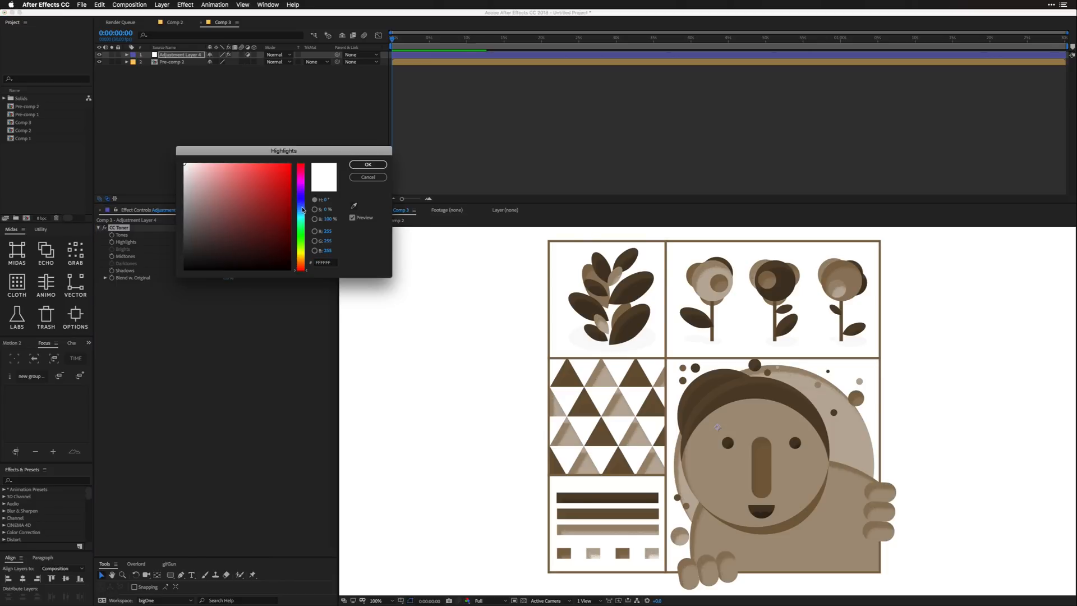
click(368, 164)
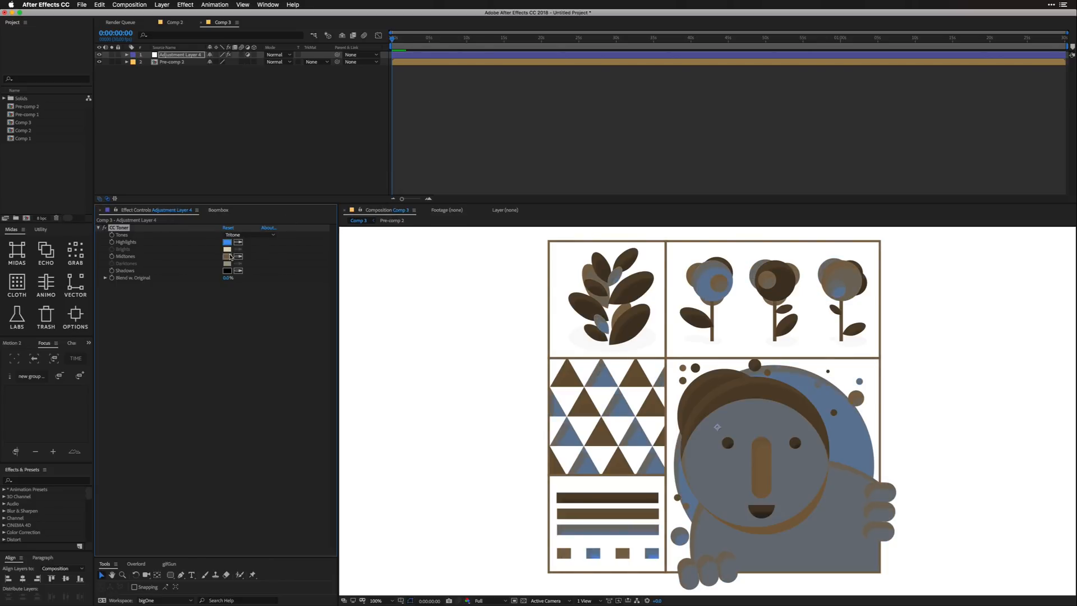
click(227, 256)
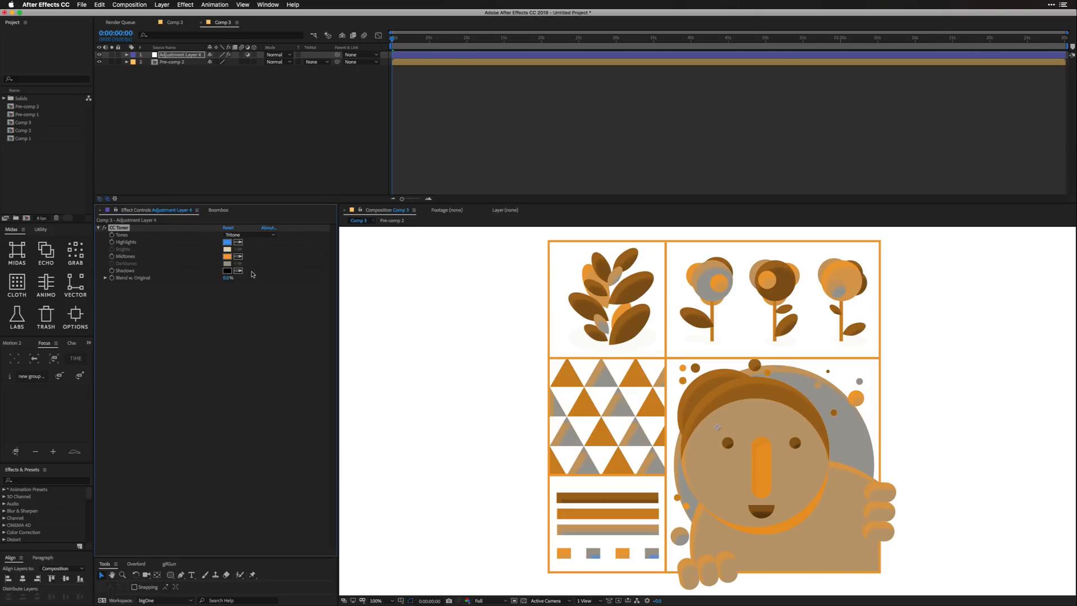
click(227, 270)
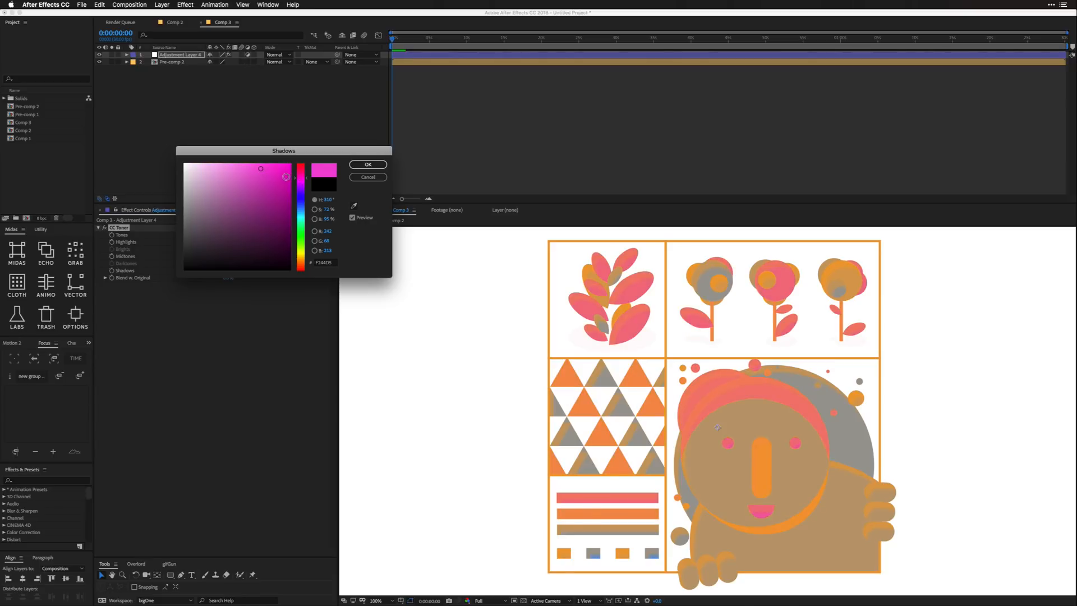
click(368, 164)
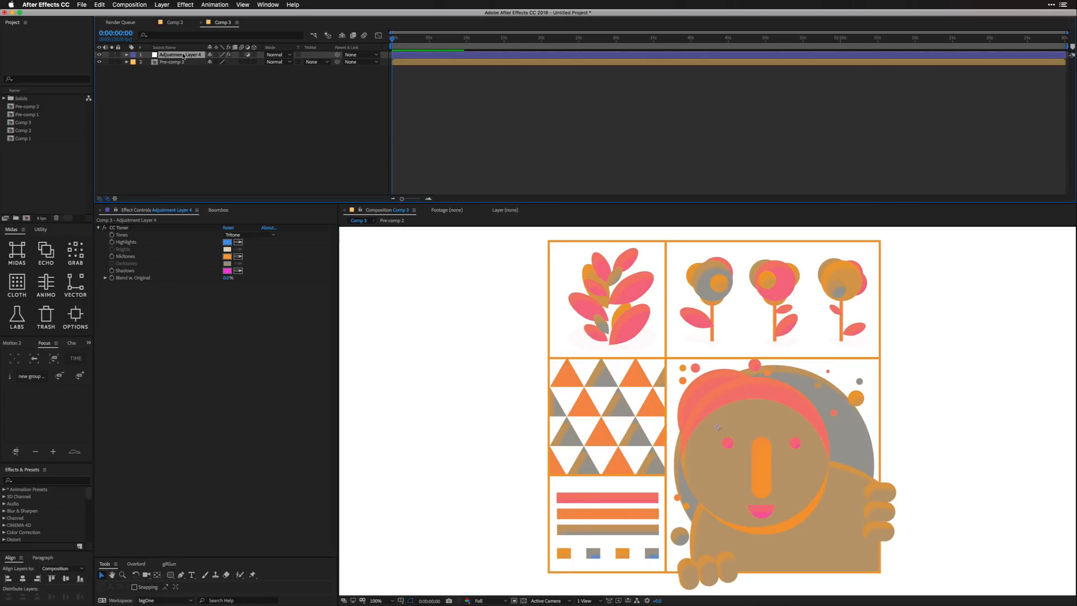
- Switch Adjustment Layer 4's blend mode to Screen
click(276, 54)
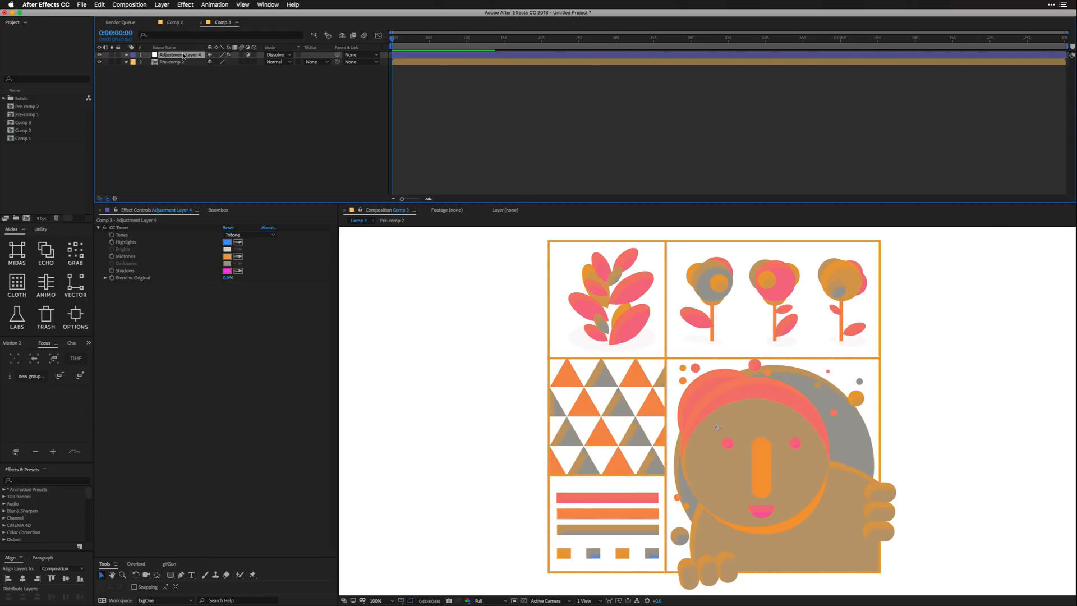
click(119, 227)
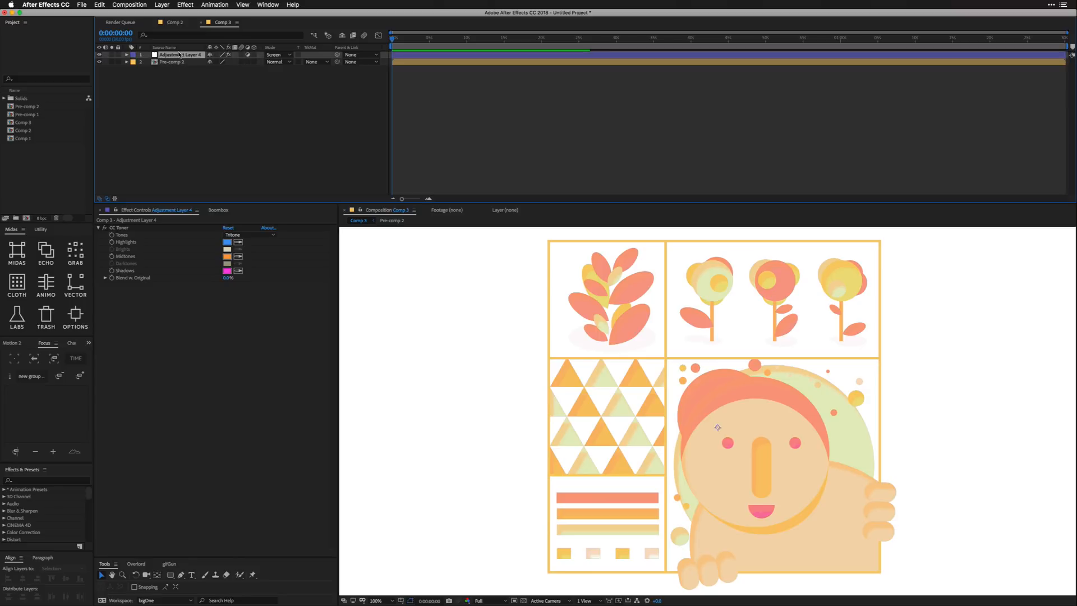
click(172, 62)
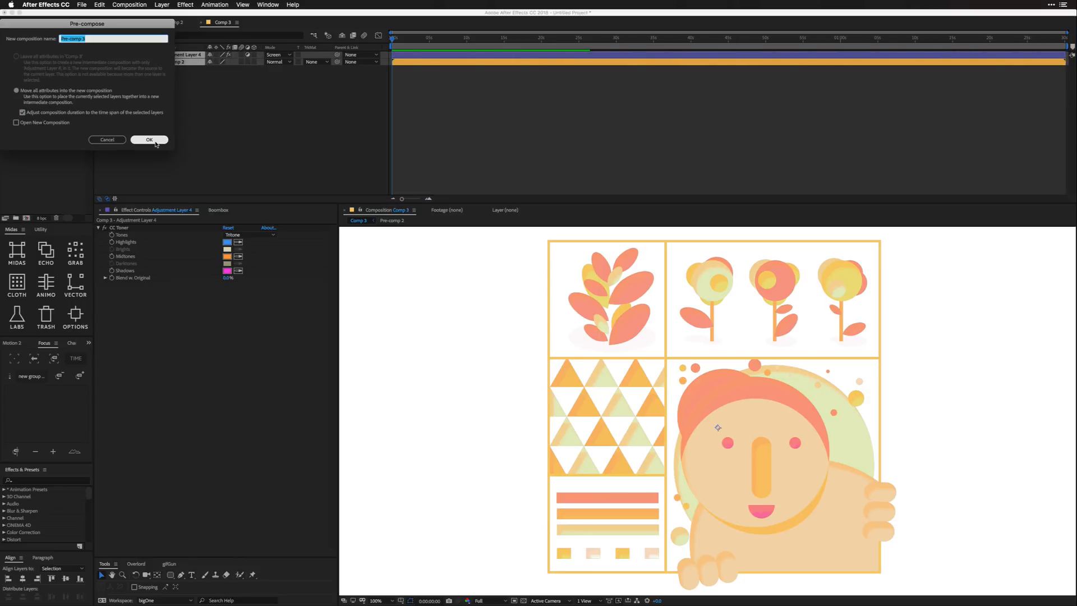
- Nest the layers into Pre-comp 3 and set Comp 3 width to 1080 for a square
click(149, 140)
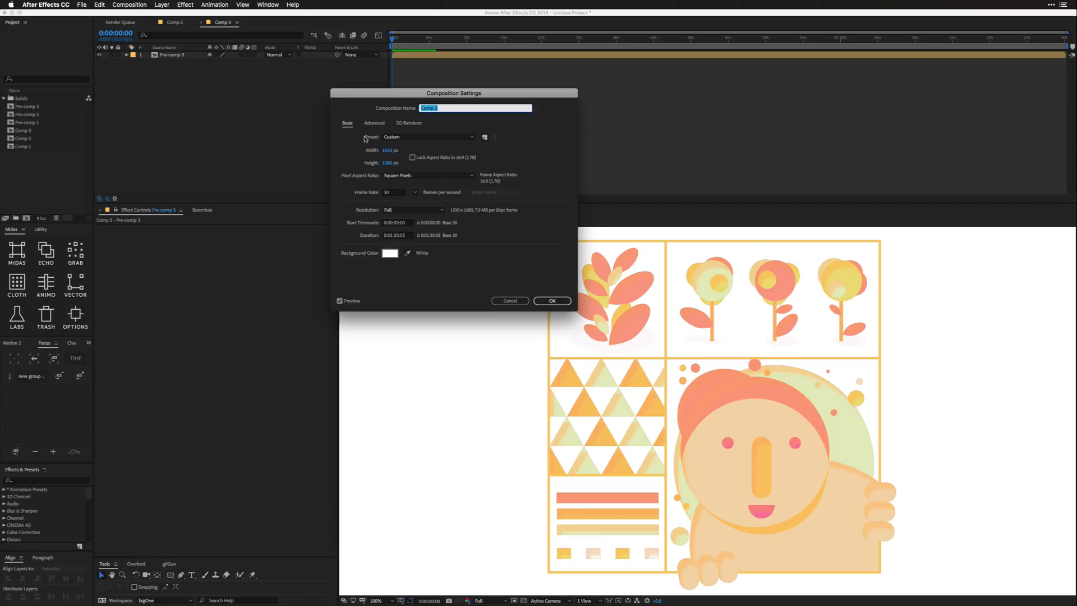
text(1080)
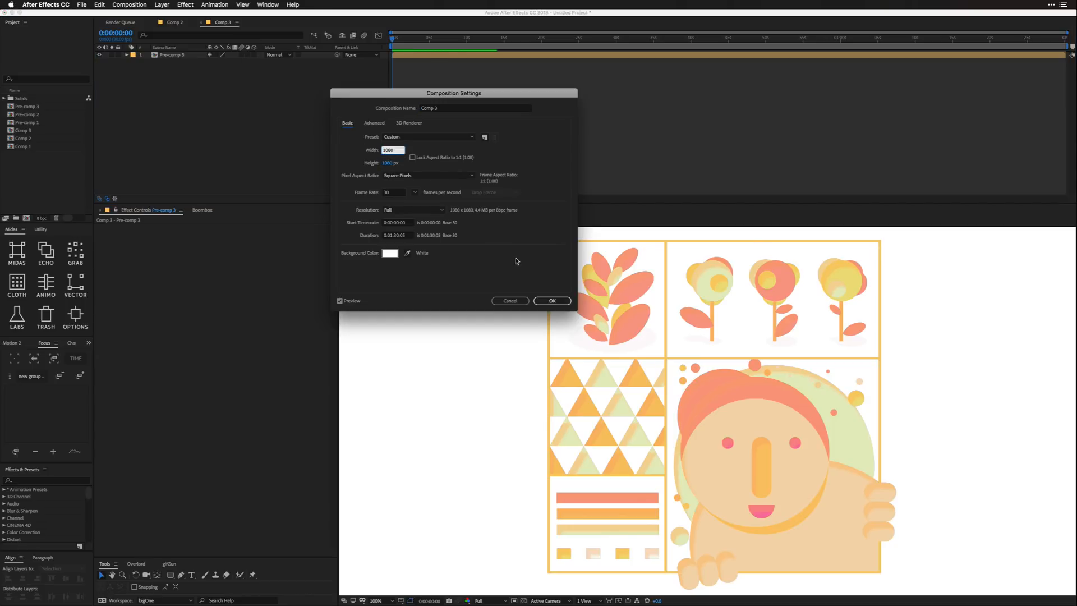
click(552, 301)
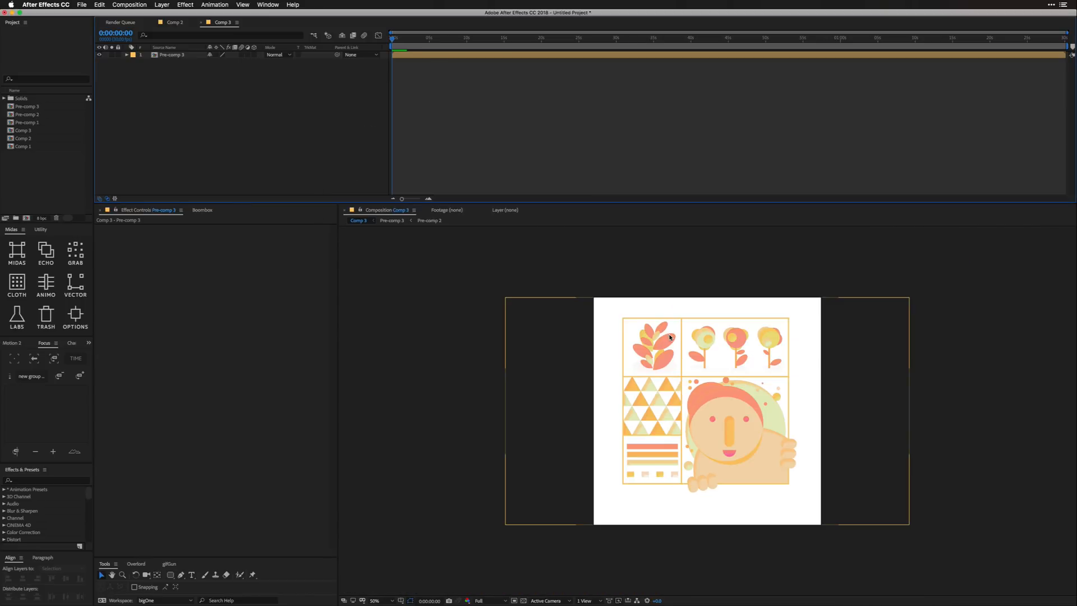
click(172, 55)
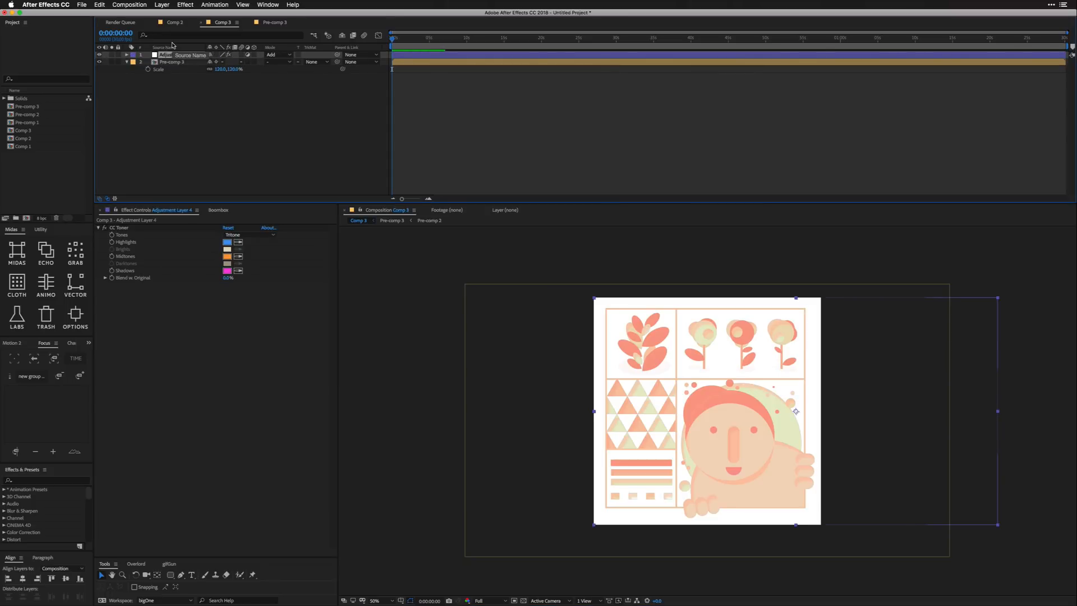
- Set the toner to Color Burn and add an Unsharp Mask adjustment layer in Darker Color mode
click(279, 54)
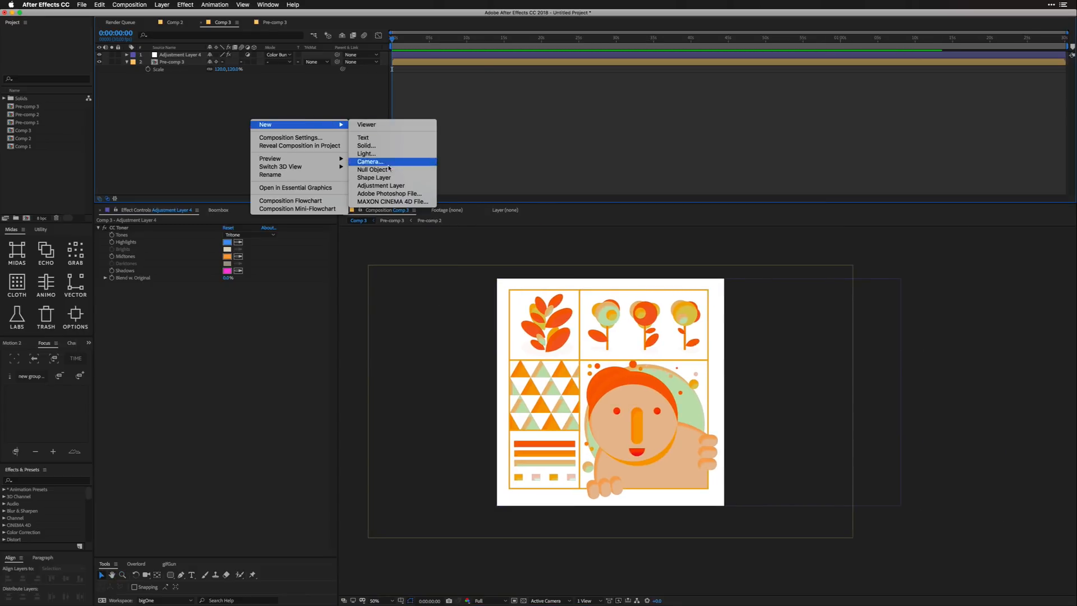
click(380, 185)
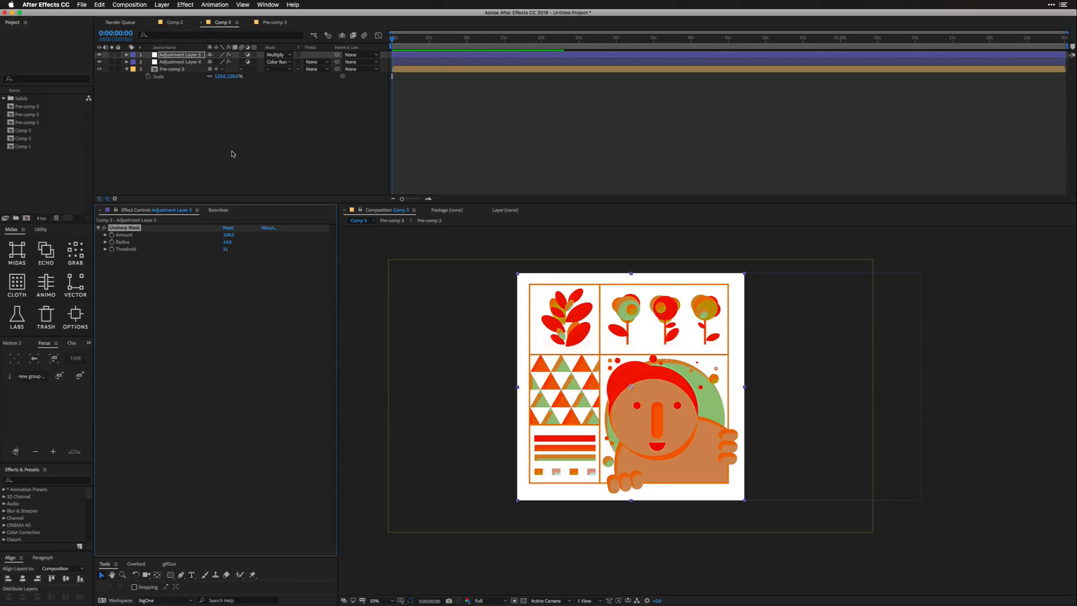
click(276, 54)
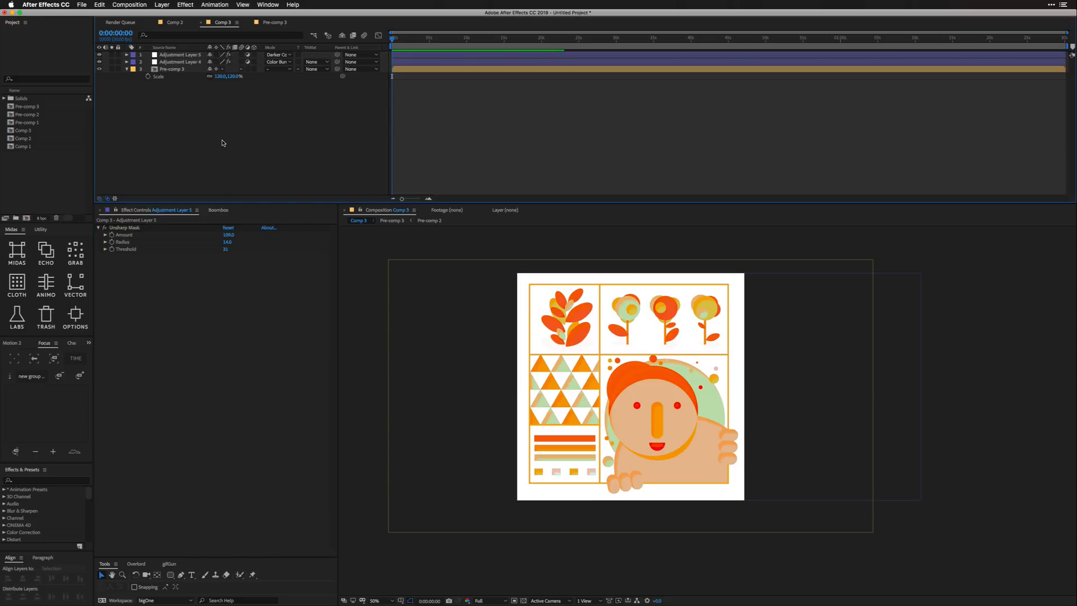
click(171, 575)
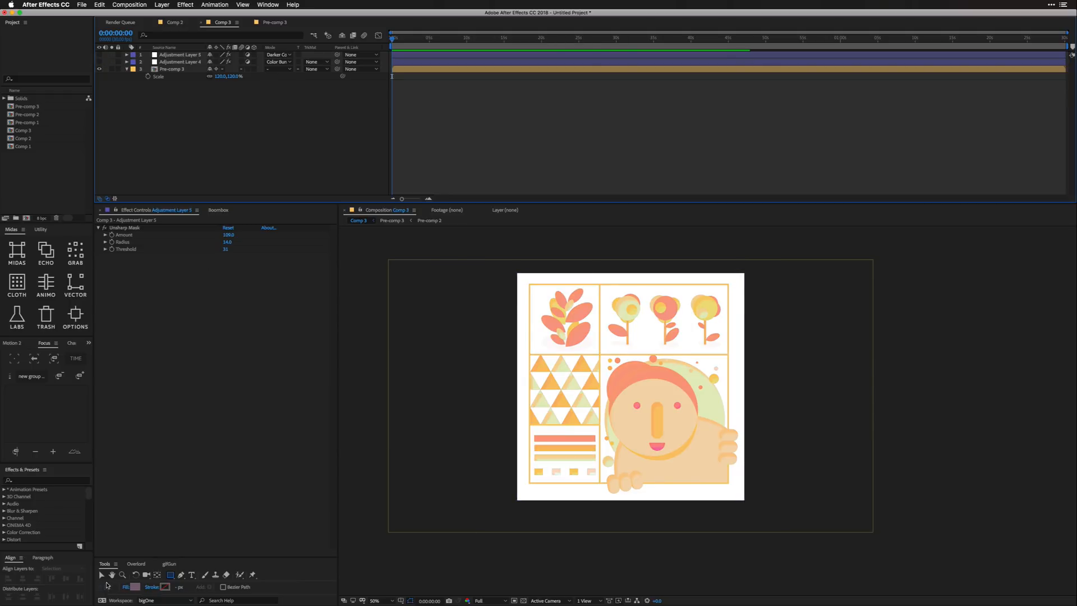
mouse_move(135, 587)
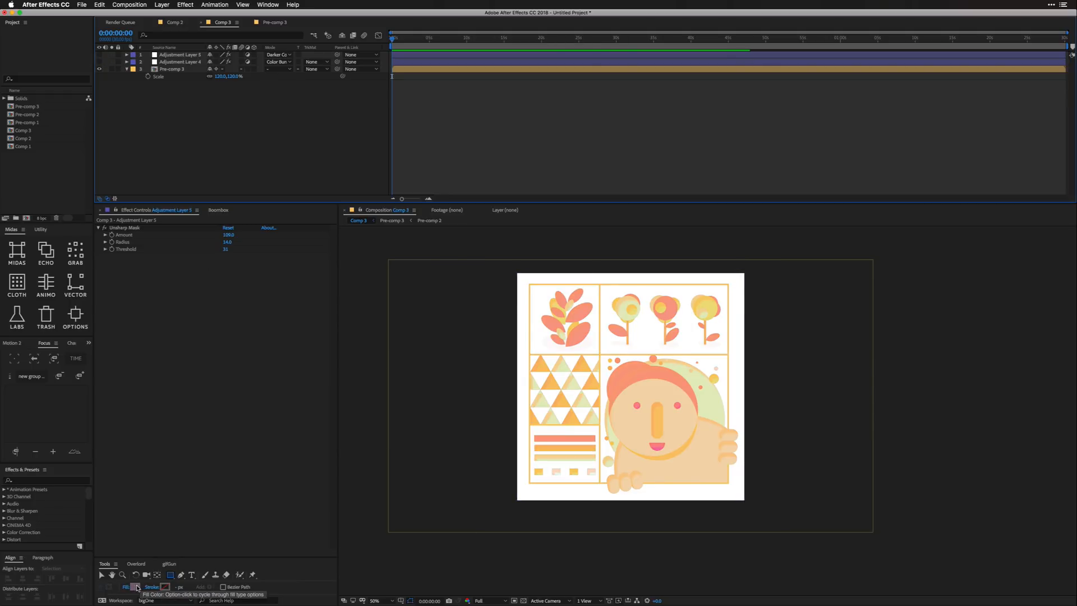
- Draw a pink comp-filling rectangle, move it to the bottom, and adjust its fill
click(126, 587)
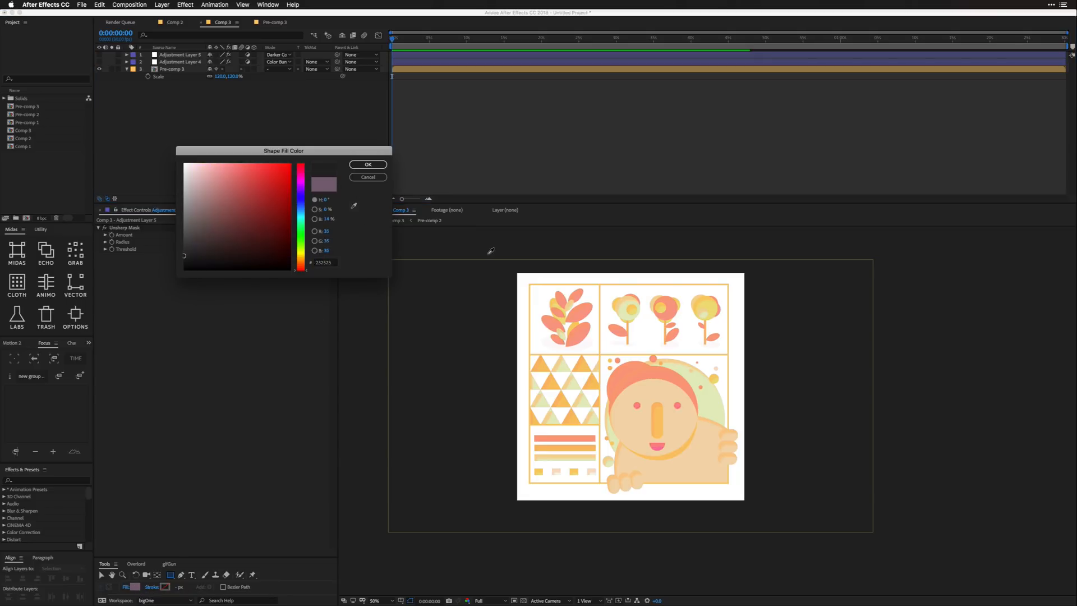
click(658, 447)
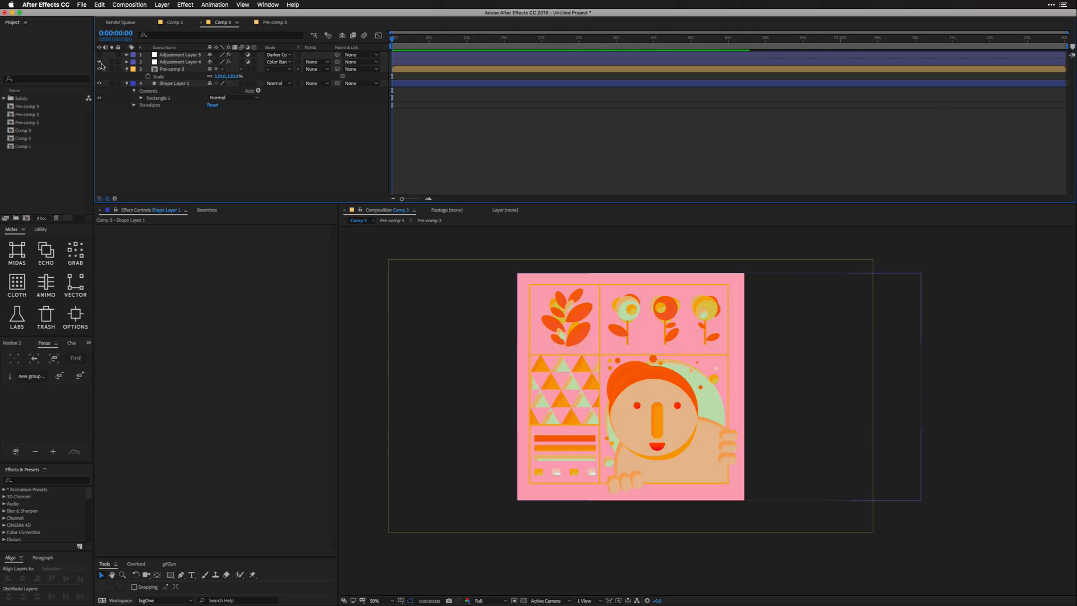
click(180, 61)
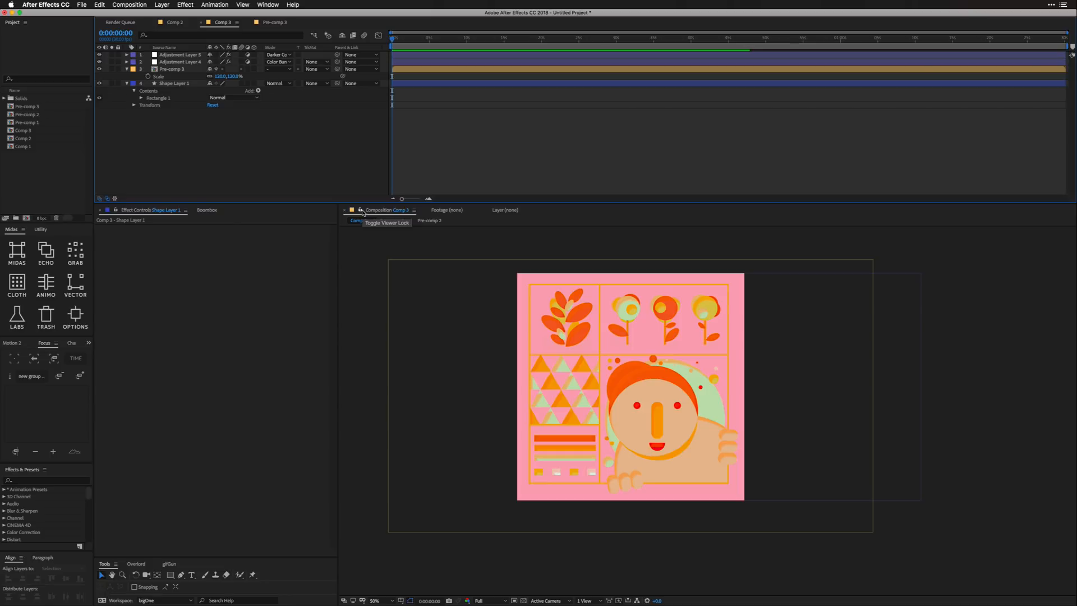
click(176, 83)
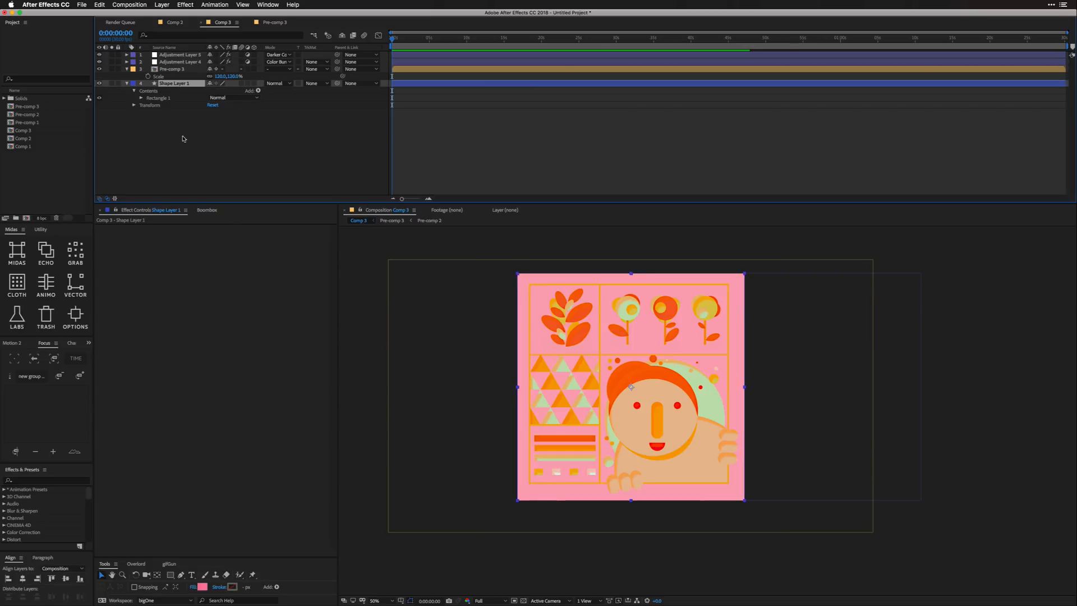
click(202, 587)
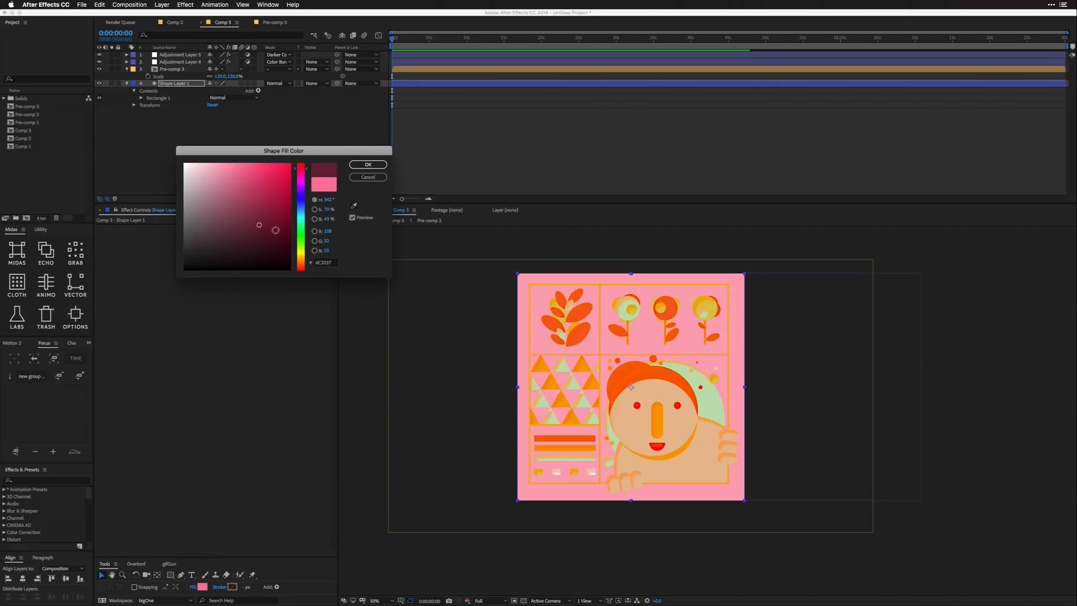